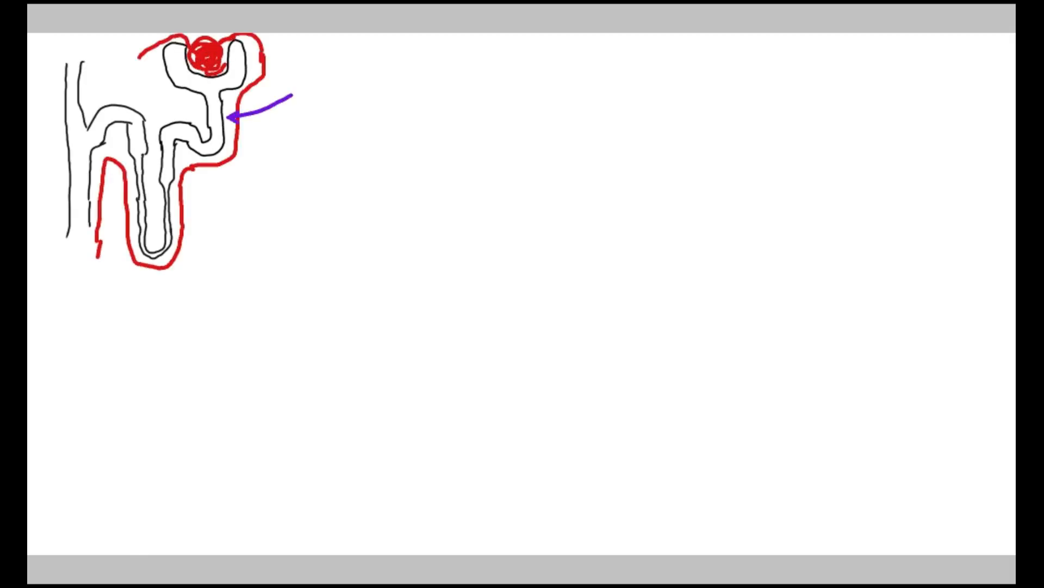
# - Label the proximal tubule 'PCT' beside the arrow on the nephron sketch
pyautogui.write('PCT')
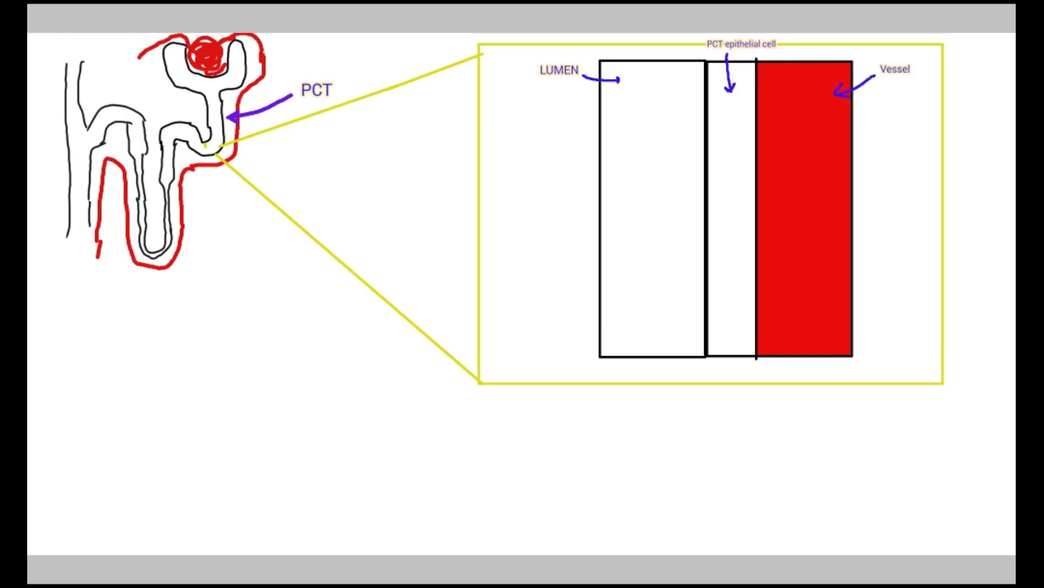
# - Draw the transporter circle, label its blocker 'SGLT2 Inhibitor' and list '1. Conagliflosin'
pyautogui.moveTo(672, 165); pyautogui.dragTo(732, 138)
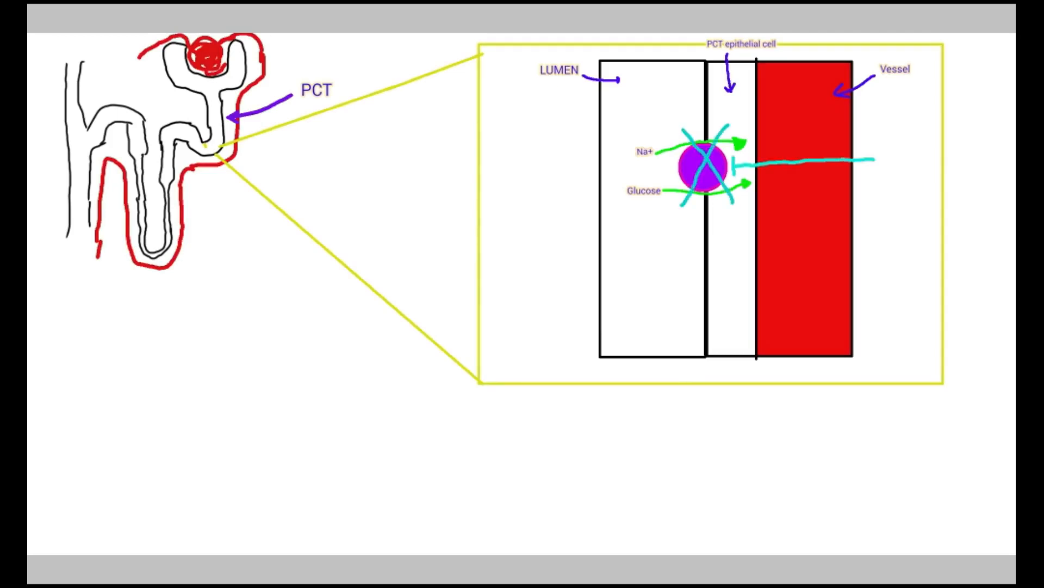
pyautogui.write('SGLT2 Inhibitor')
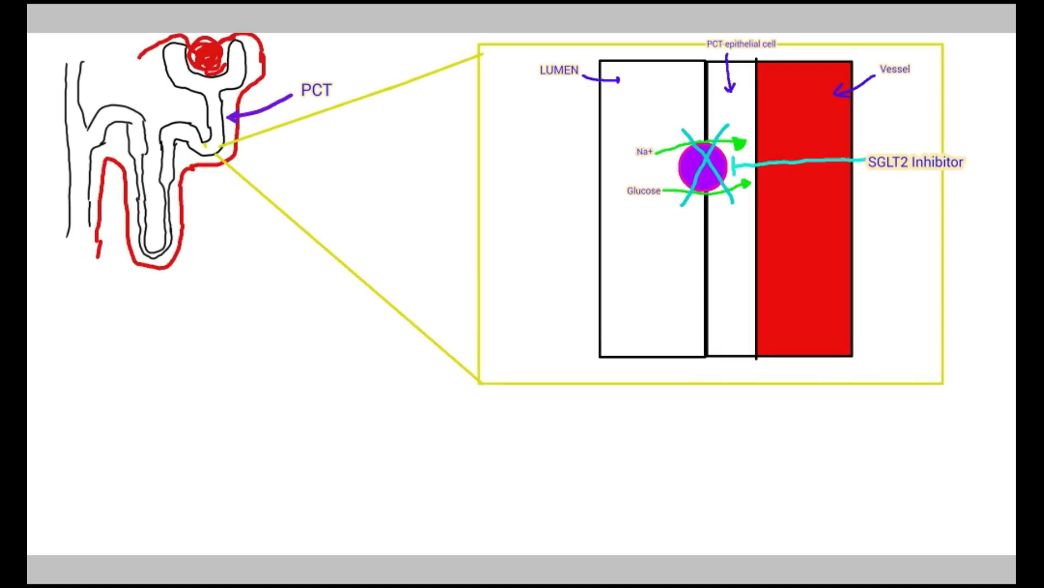
pyautogui.write('1. Conagliflosin')
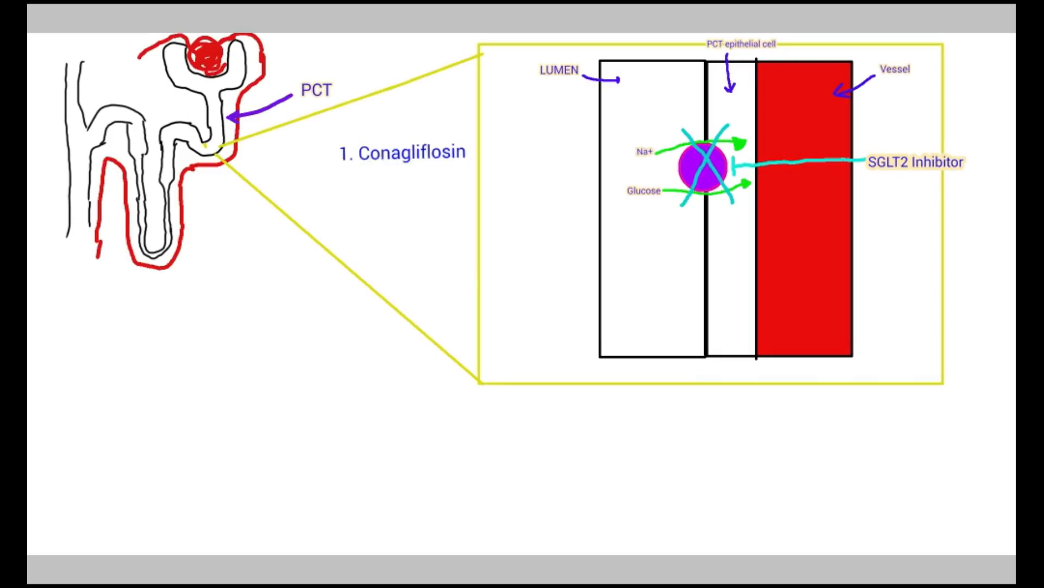
# - Add '2.Dopagliflosin', cross out the transporter with a green X, and label 'Sodium And Glucose'
pyautogui.write('2.Dopagliflosin')
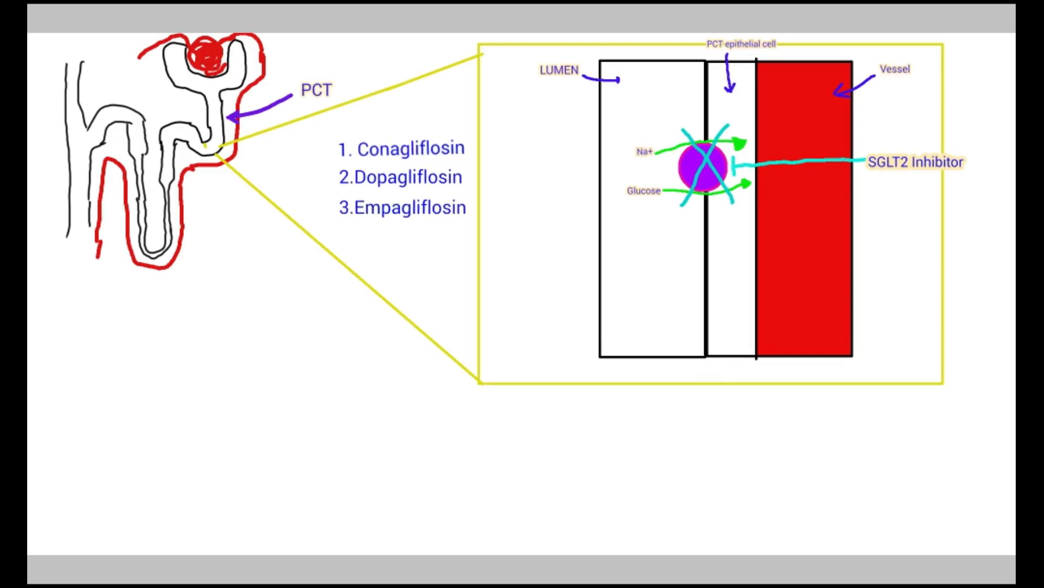
pyautogui.moveTo(687, 132); pyautogui.dragTo(729, 197)
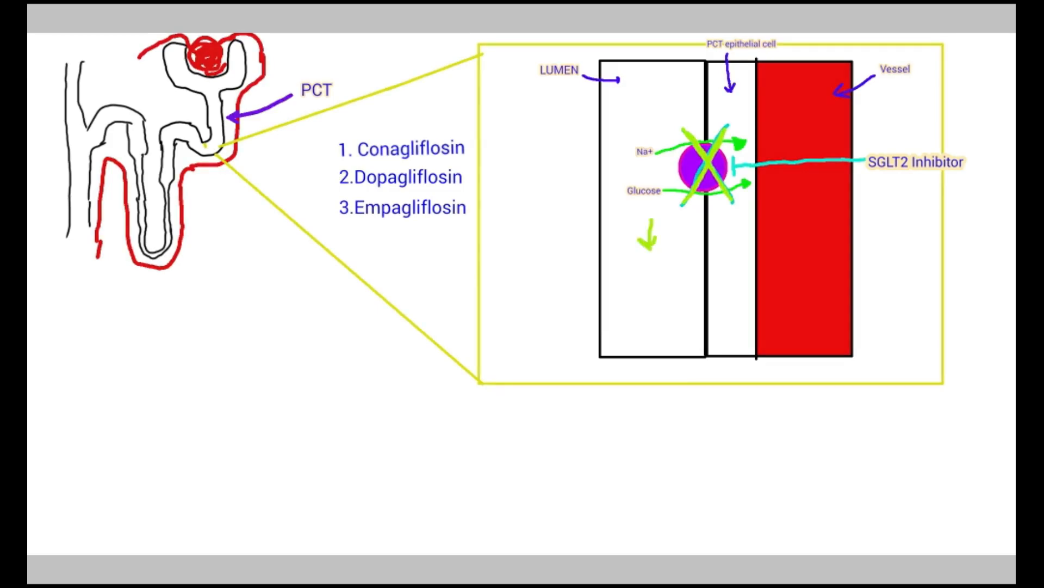
pyautogui.write('Sodium And Glucose')
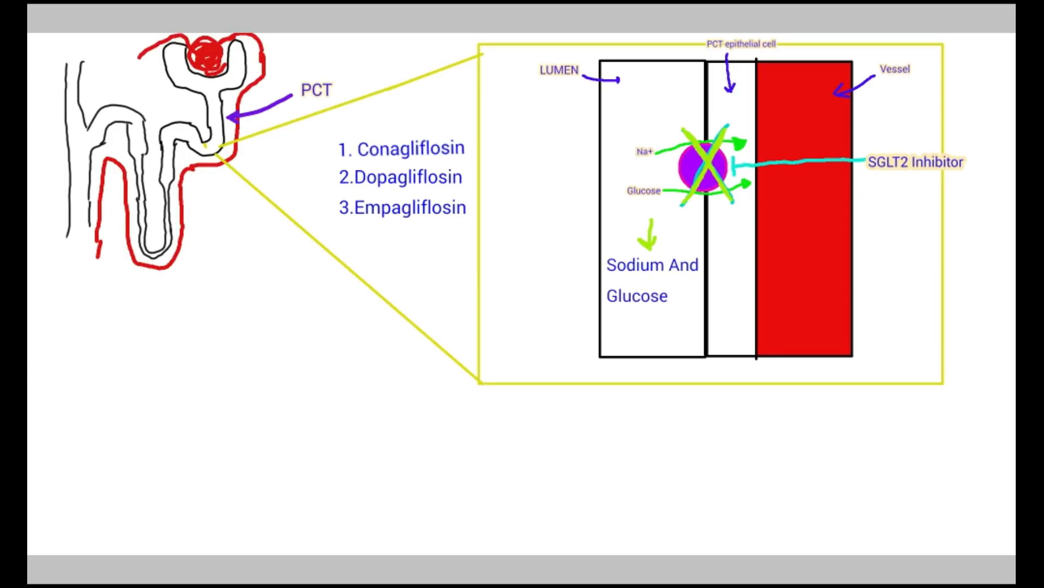